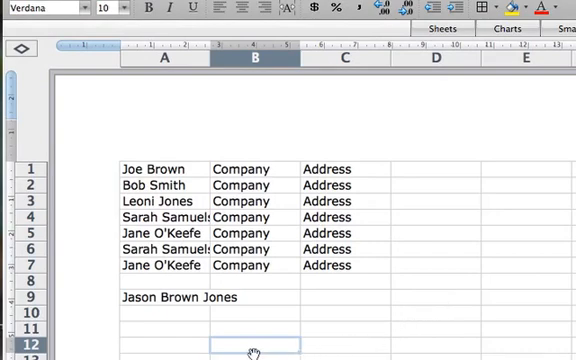
mouse_move(170, 198)
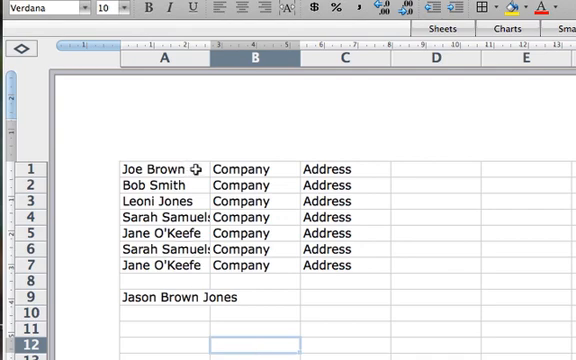
mouse_move(192, 266)
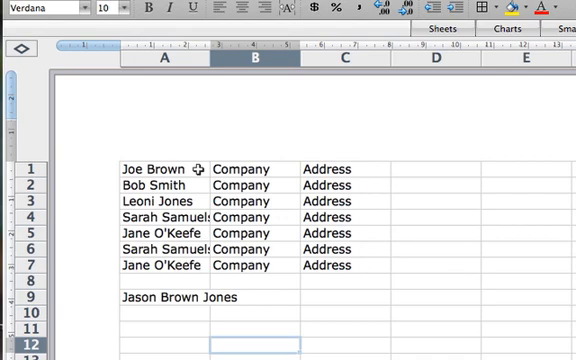
mouse_move(152, 314)
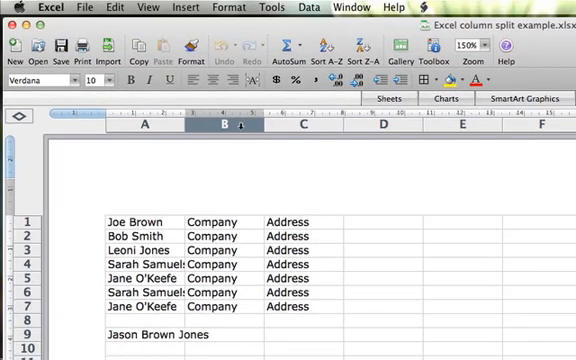
Select columns B and C and insert two blank columns before the Company column.
left_click_drag(212, 128, 296, 128)
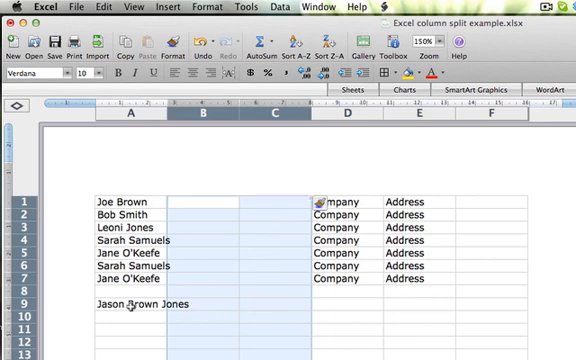
mouse_move(264, 304)
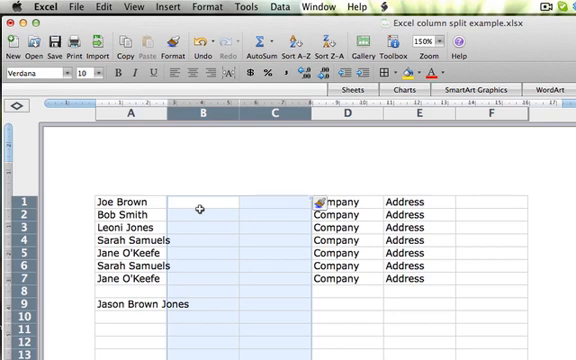
mouse_move(200, 212)
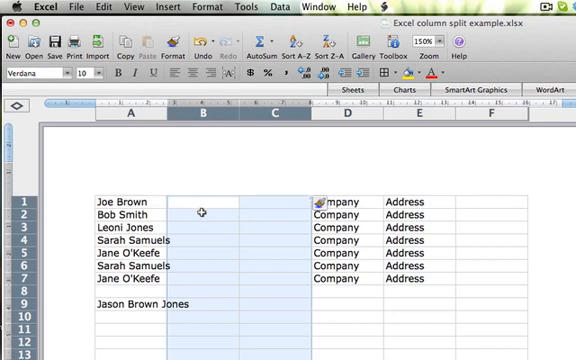
mouse_move(140, 140)
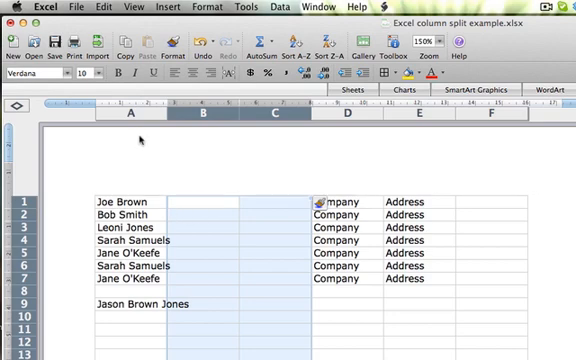
Select column A of full names and show the Data menu's tools.
left_click(124, 116)
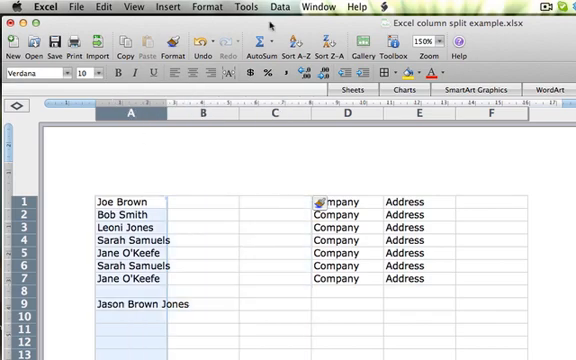
left_click(284, 8)
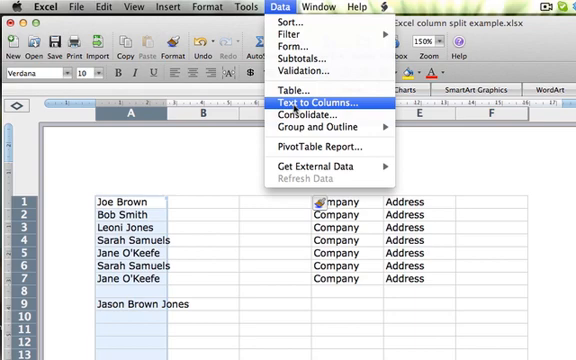
Run Text to Columns with Delimited, Space and consecutive delimiters as one to split first names from surnames.
left_click(312, 100)
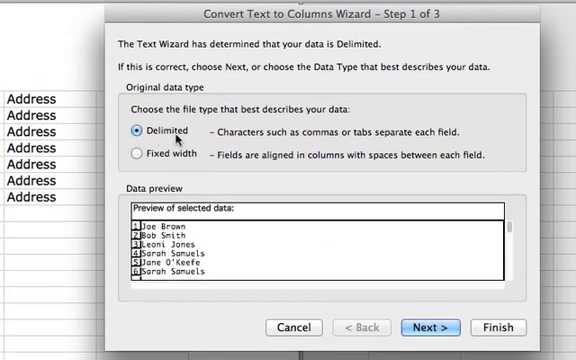
mouse_move(220, 176)
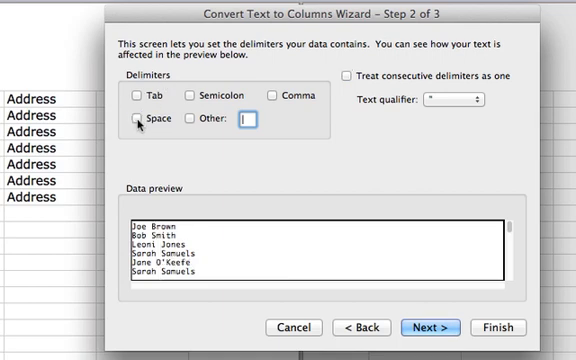
left_click(132, 124)
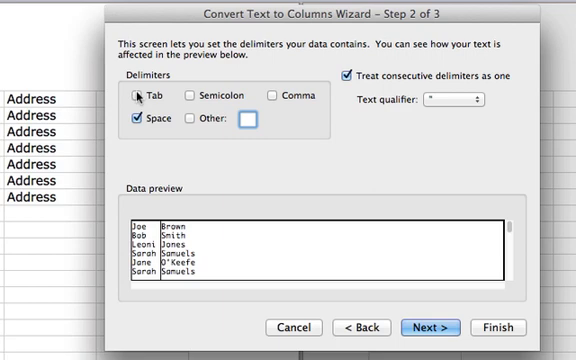
left_click(136, 96)
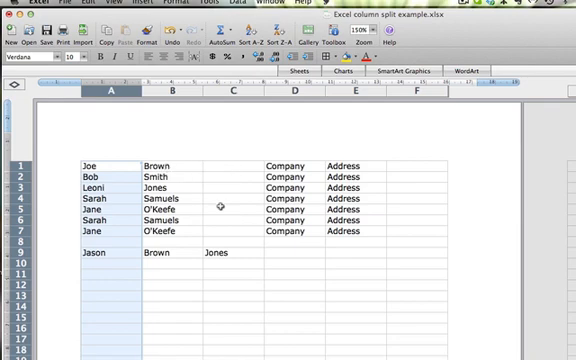
mouse_move(216, 270)
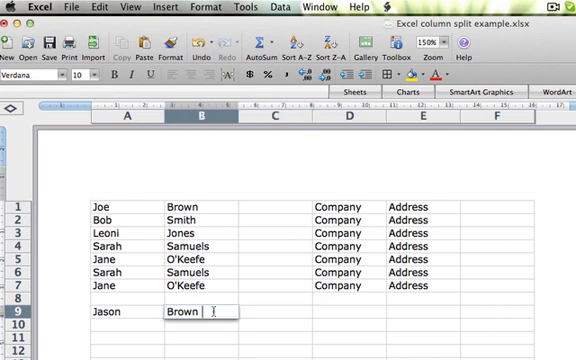
type("Jones")
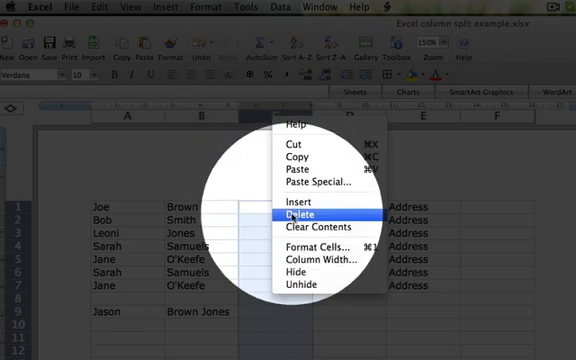
Delete the empty column C so Company sits directly after the surnames.
left_click(304, 216)
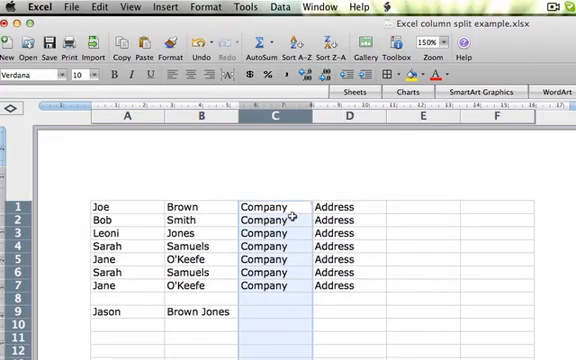